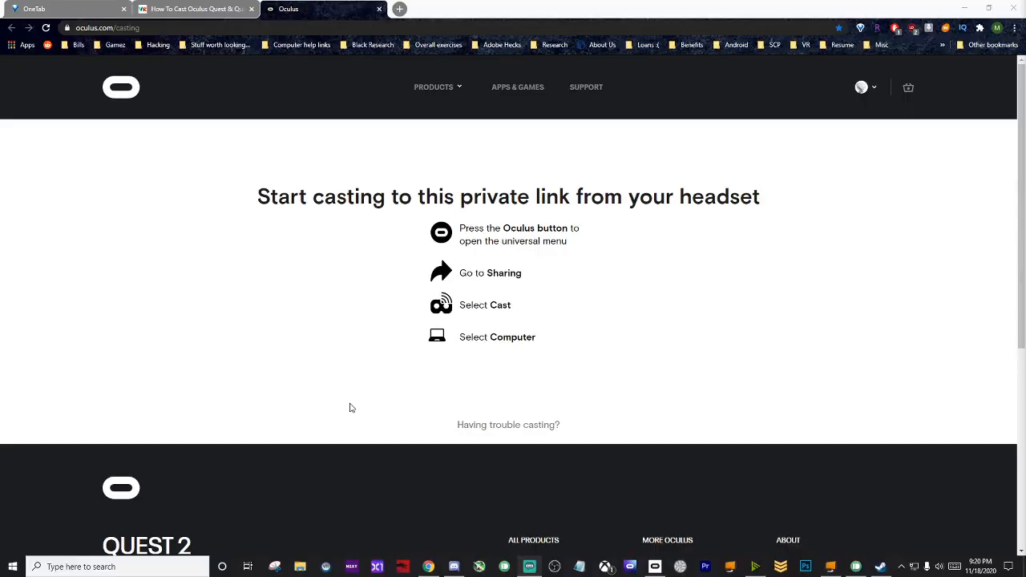
mouse_move(501, 370)
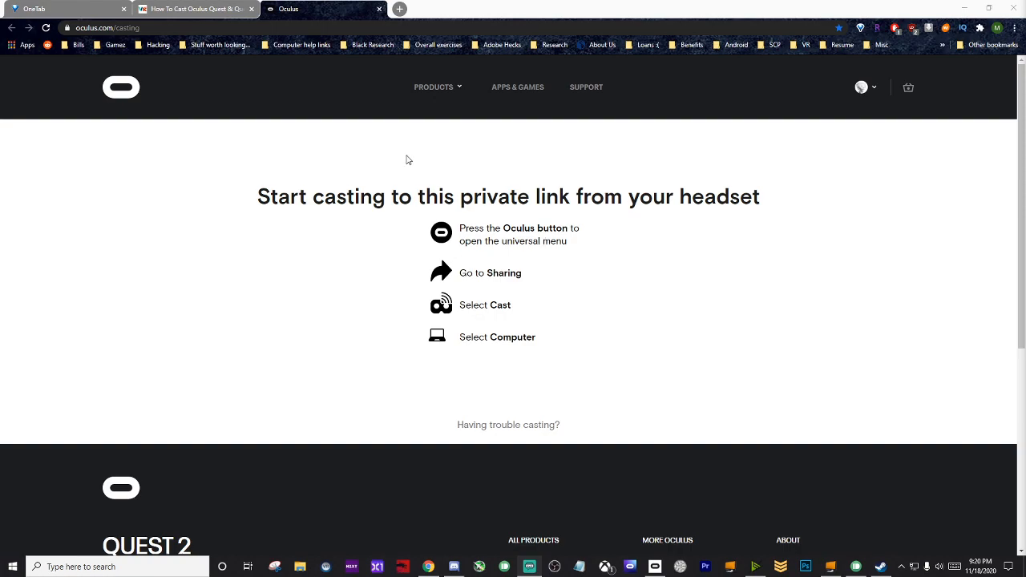
mouse_move(304, 222)
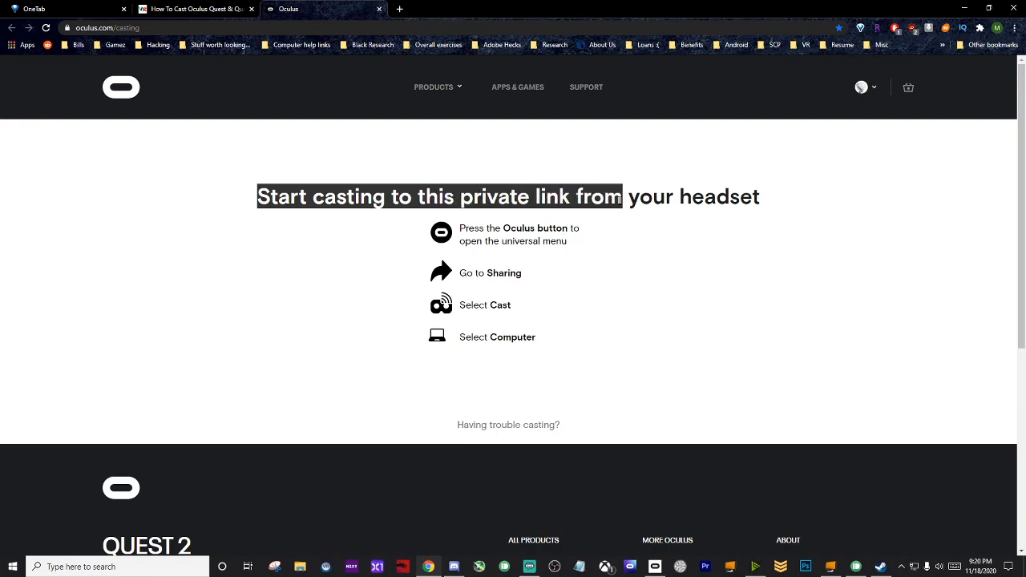
- Cast the Quest 2 view to the computer so the headset stream plays on oculus.com/casting
click(607, 244)
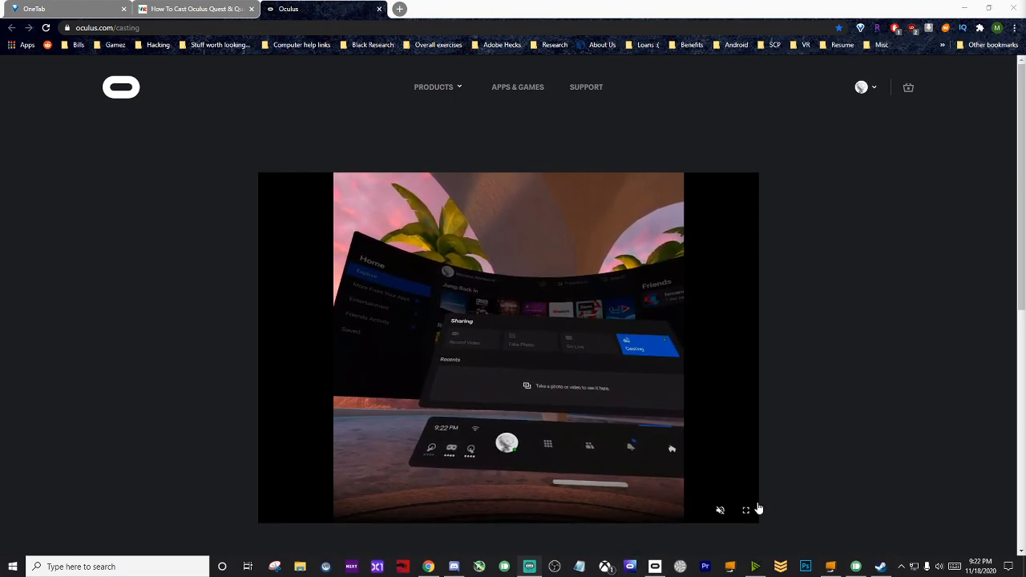
- Unmute the headset stream's audio and switch the video to full screen
click(720, 511)
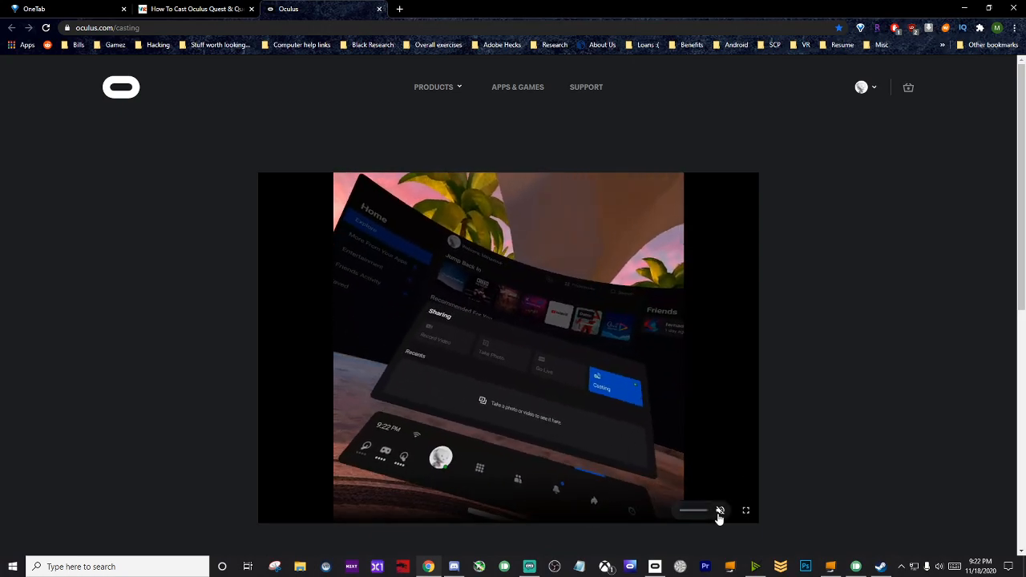
click(719, 510)
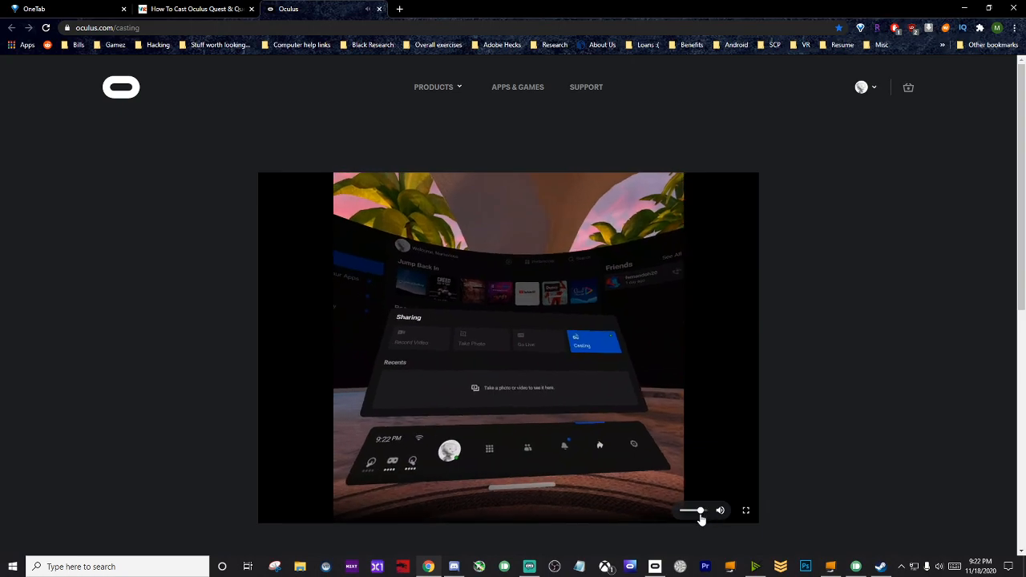
click(746, 511)
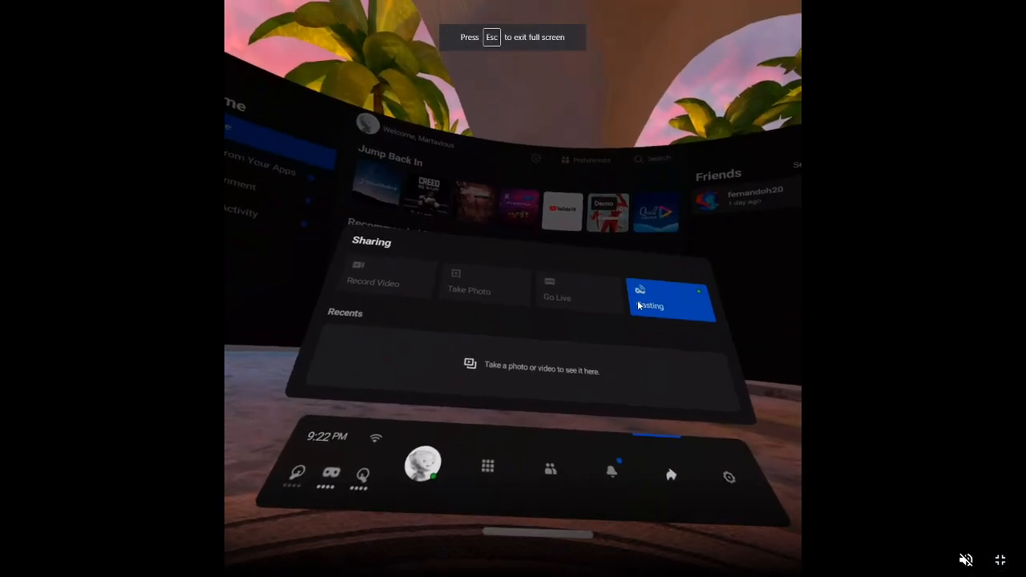